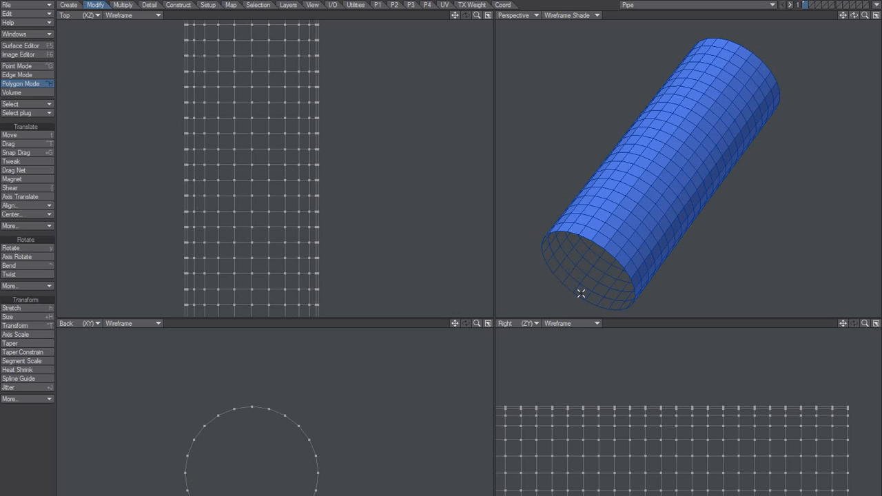
mouse_move(187, 478)
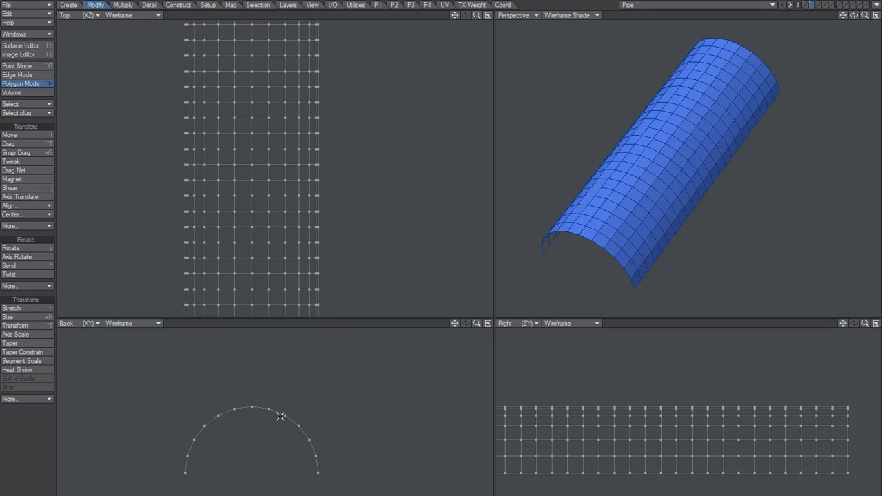
Step: Set the selected points' Y value to 0 in Point Info to flatten the half-tube
left_click(16, 66)
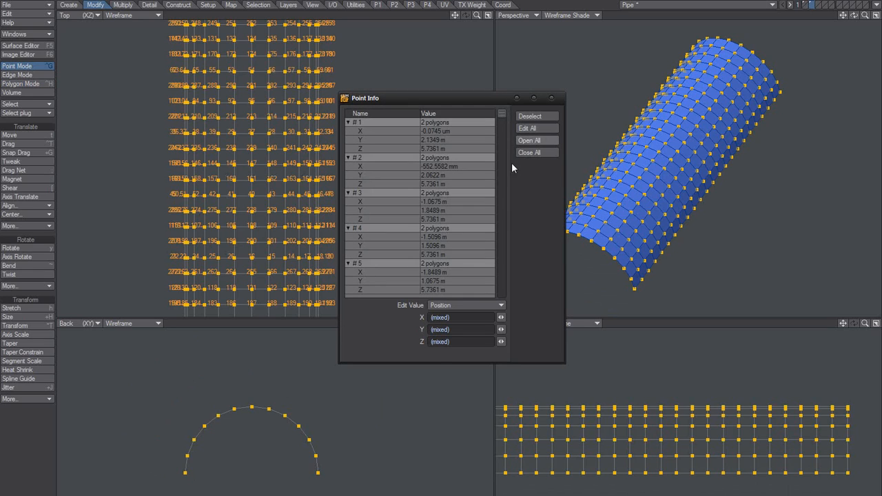
type("0")
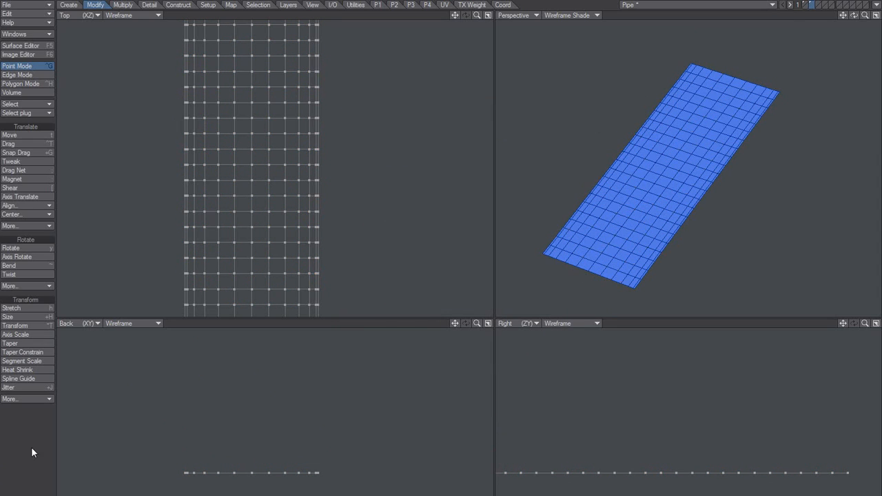
Step: Select the 4×4 block of points at the centre of the flattened grid in the Top viewport
left_click(21, 84)
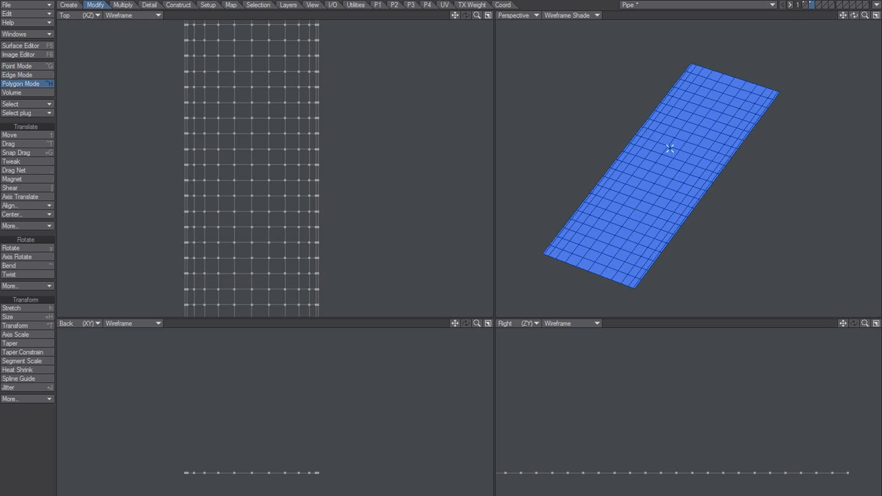
left_click(664, 160)
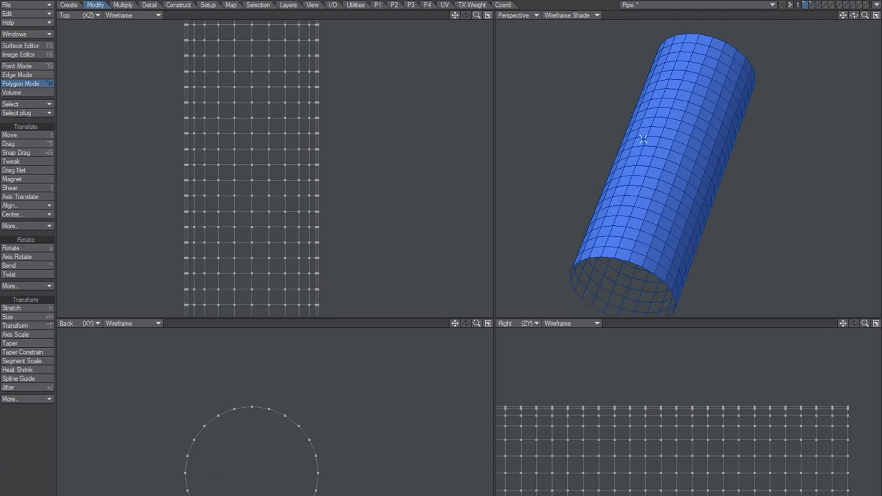
mouse_move(692, 118)
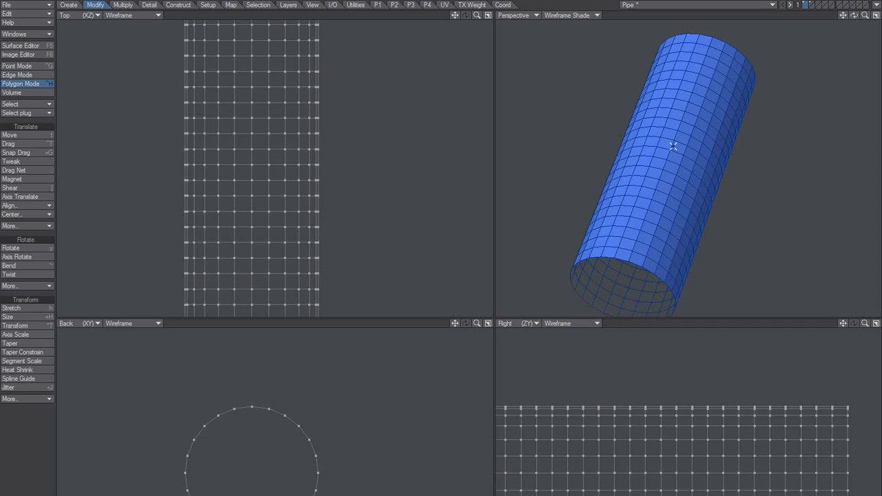
mouse_move(659, 130)
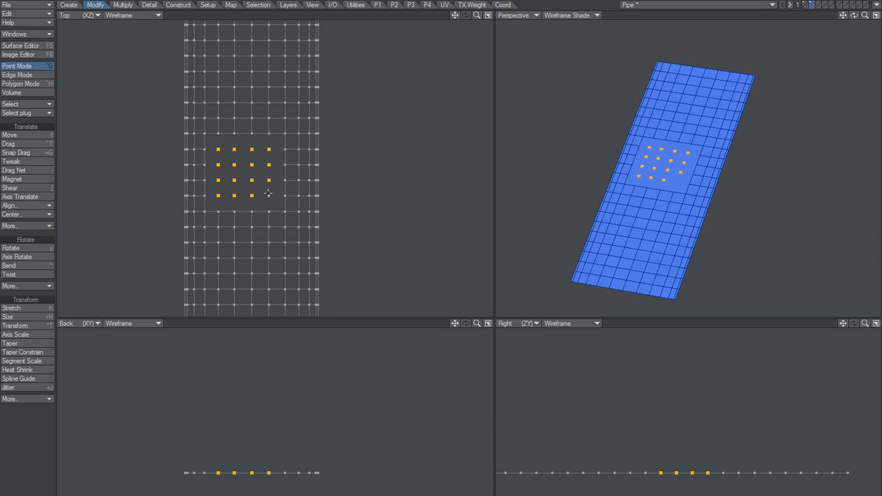
Step: Delete the selected centre points, leaving a square opening in the sheet
left_click(16, 74)
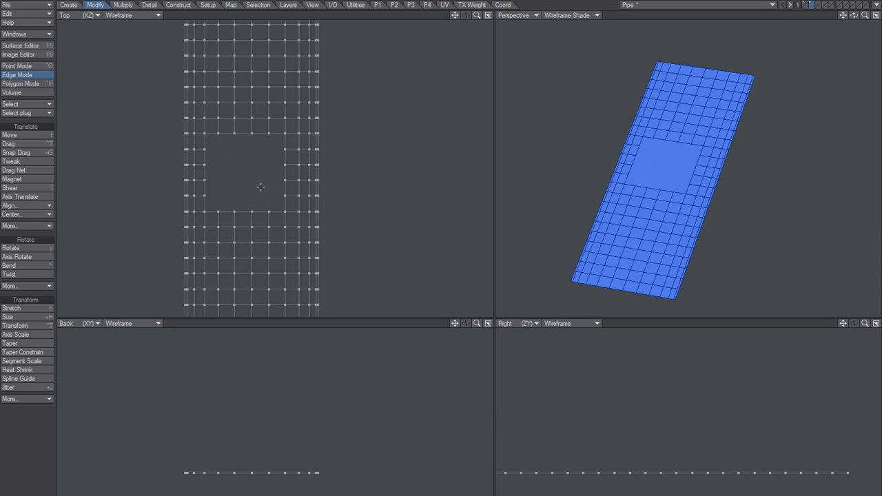
left_click(20, 84)
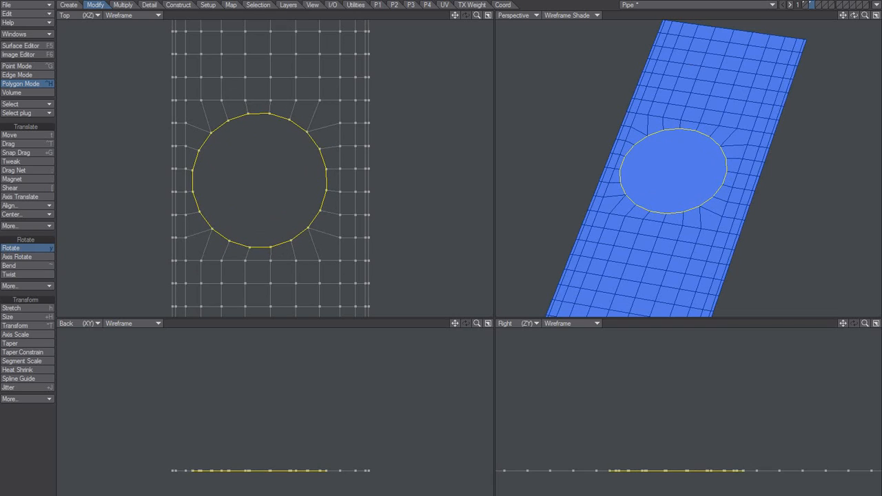
mouse_move(262, 190)
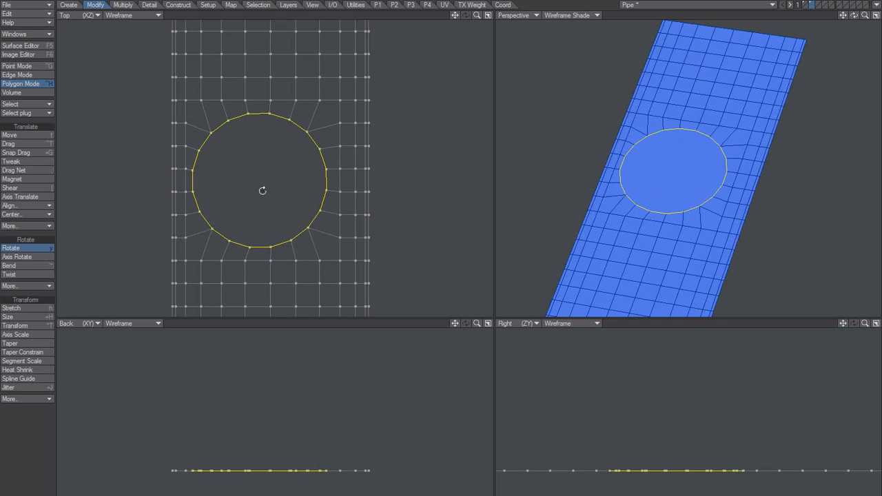
Step: Align the circular edge loop of the hole and select the polygons surrounding it
left_click(9, 135)
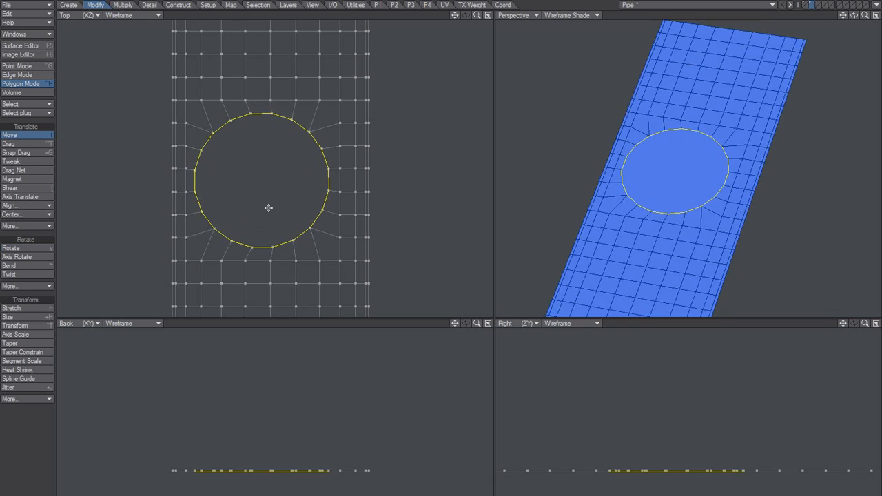
mouse_move(261, 199)
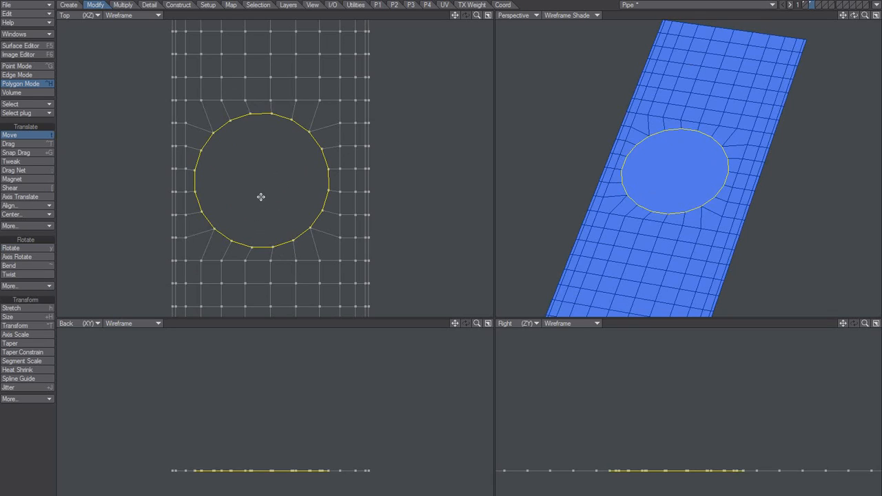
mouse_move(267, 192)
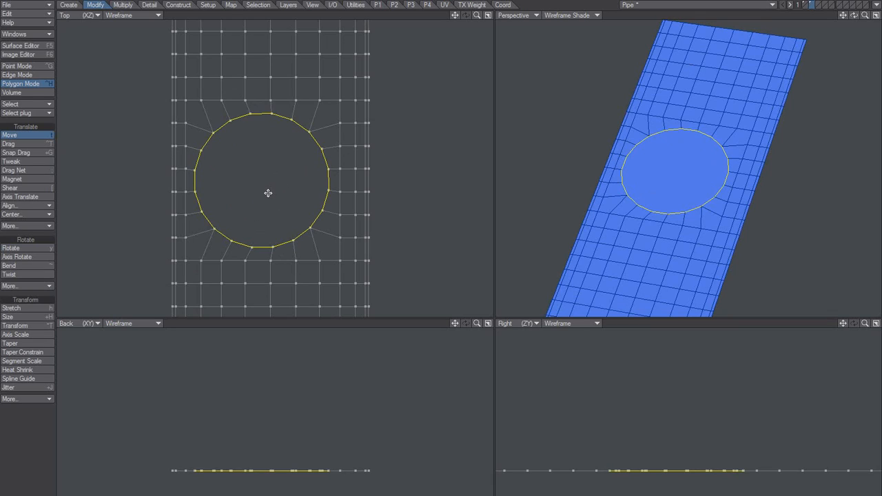
left_click(8, 316)
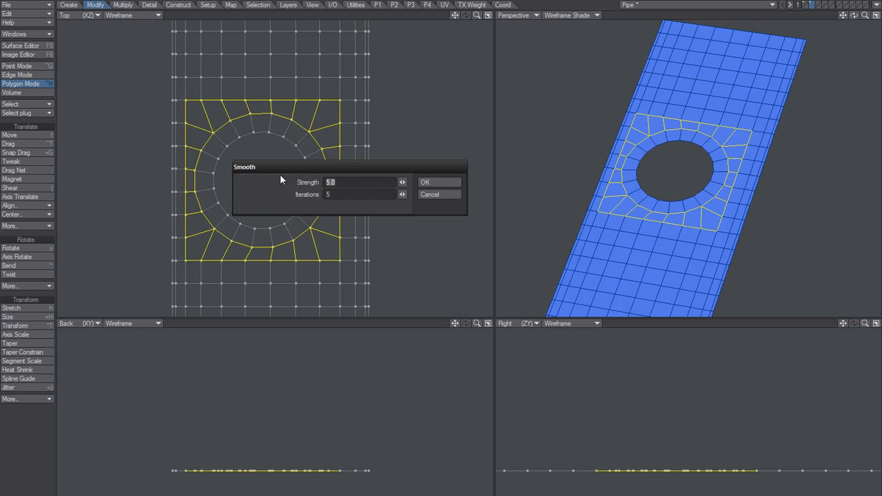
Step: Smooth the polygons around the hole with Strength 50 and 5 iterations
left_click(424, 182)
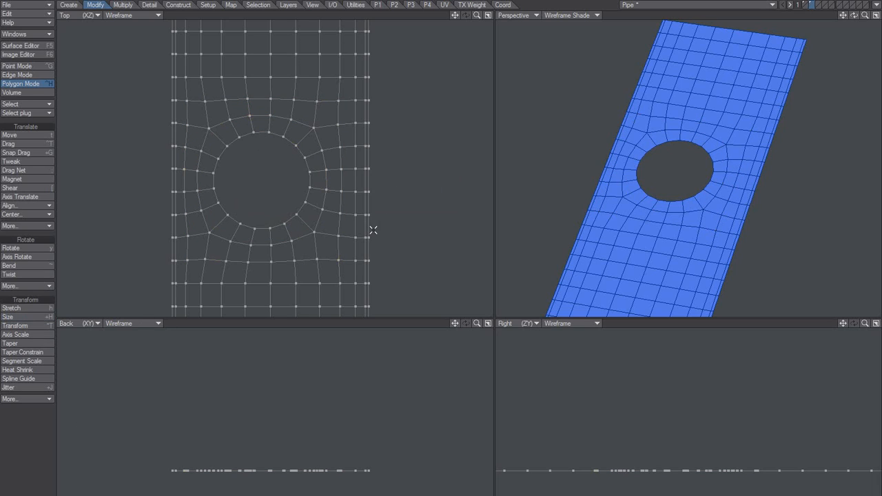
mouse_move(702, 212)
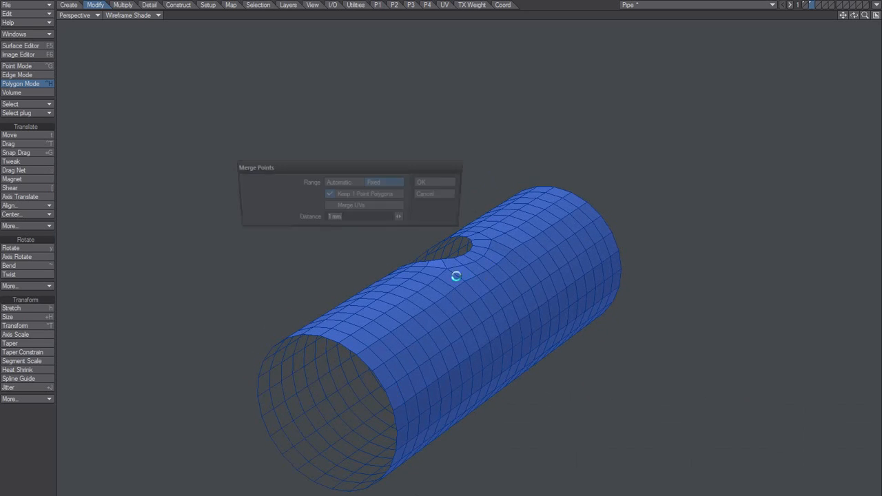
Step: Merge the rolled tube's overlapping points using a Fixed 1 mm range
left_click(421, 182)
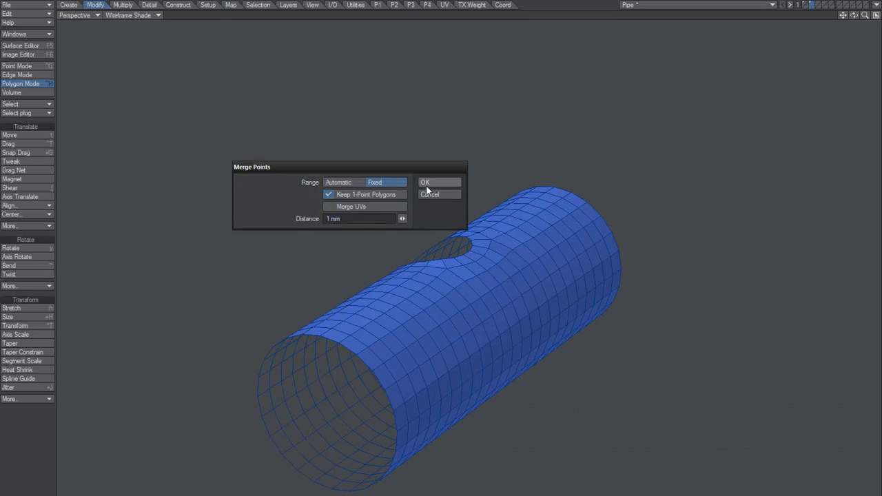
left_click(438, 182)
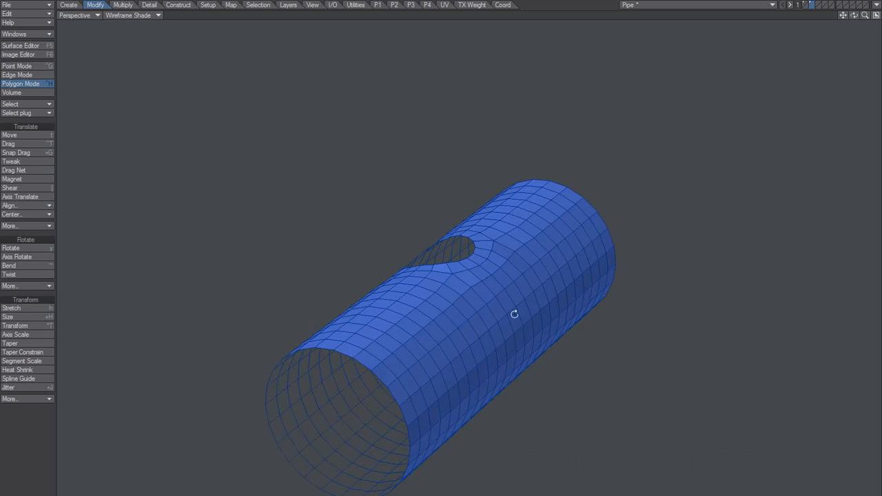
left_click(21, 66)
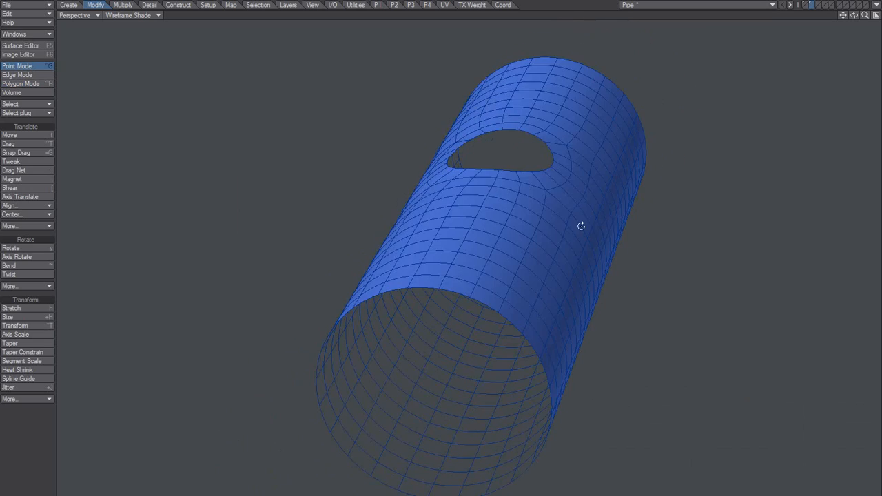
left_click_drag(581, 226, 383, 260)
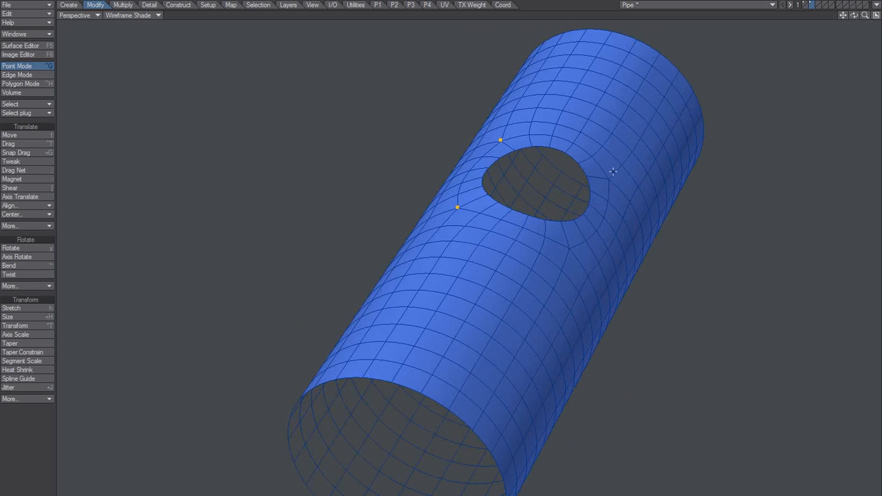
left_click_drag(612, 171, 548, 201)
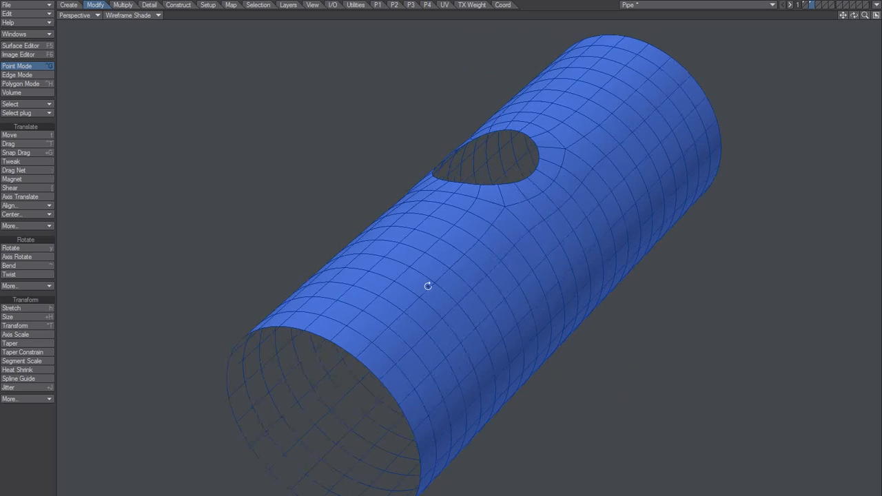
left_click_drag(427, 286, 605, 275)
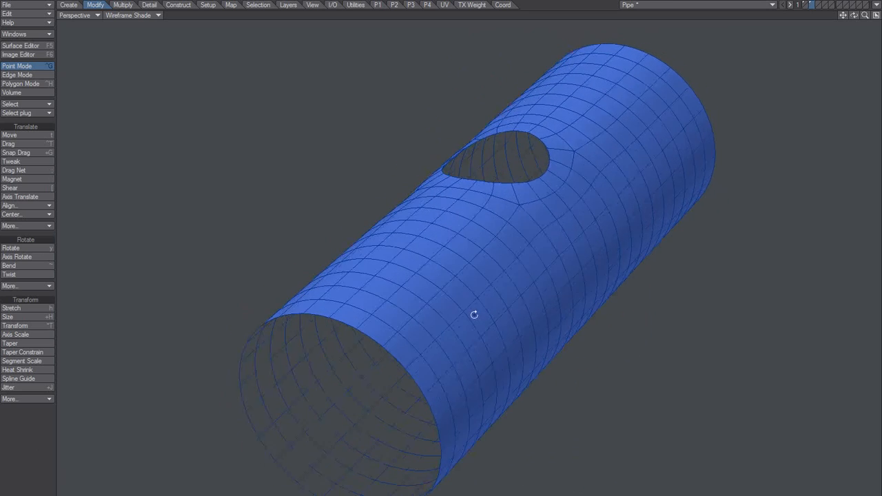
left_click_drag(474, 314, 452, 380)
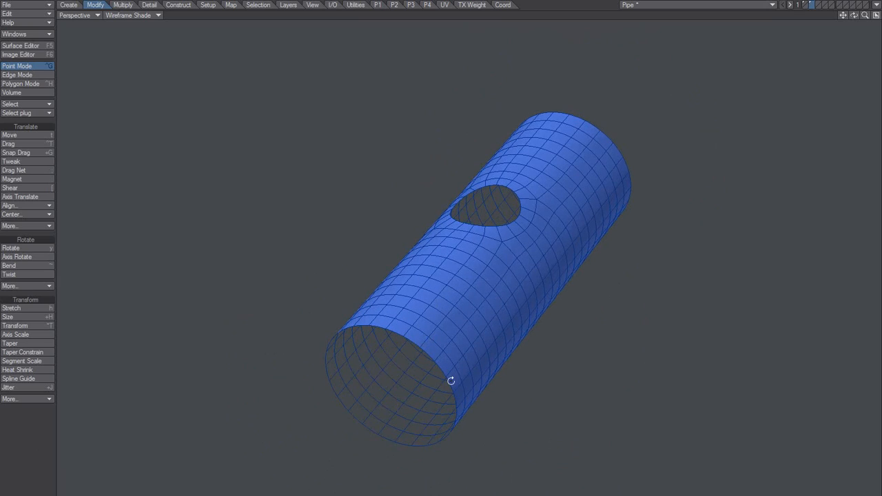
mouse_move(540, 450)
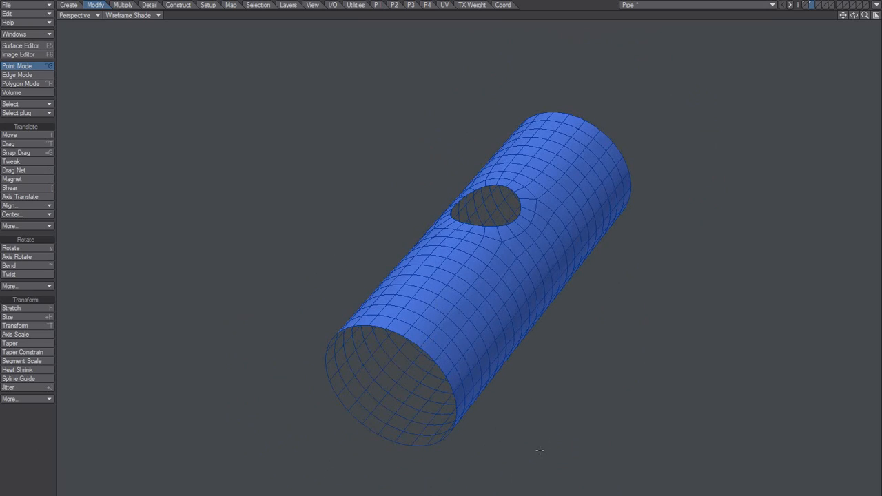